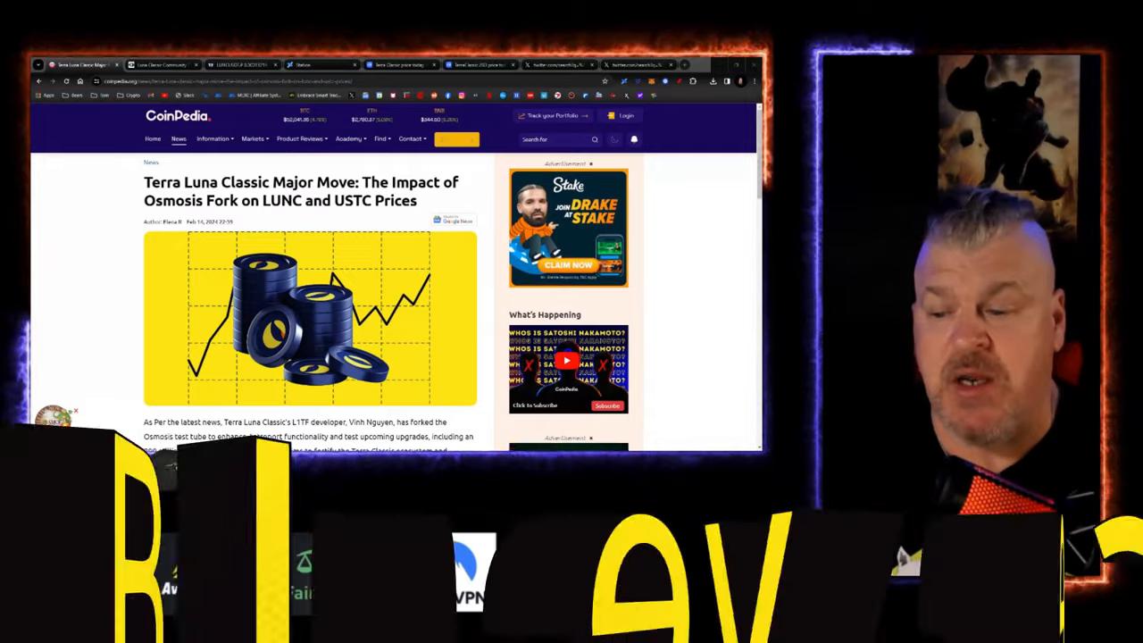
# Step: Scroll through the USTCUSDT.P 1h chart and watchlist, then open the Solana fixed-deposit details
pyautogui.scroll(-3)
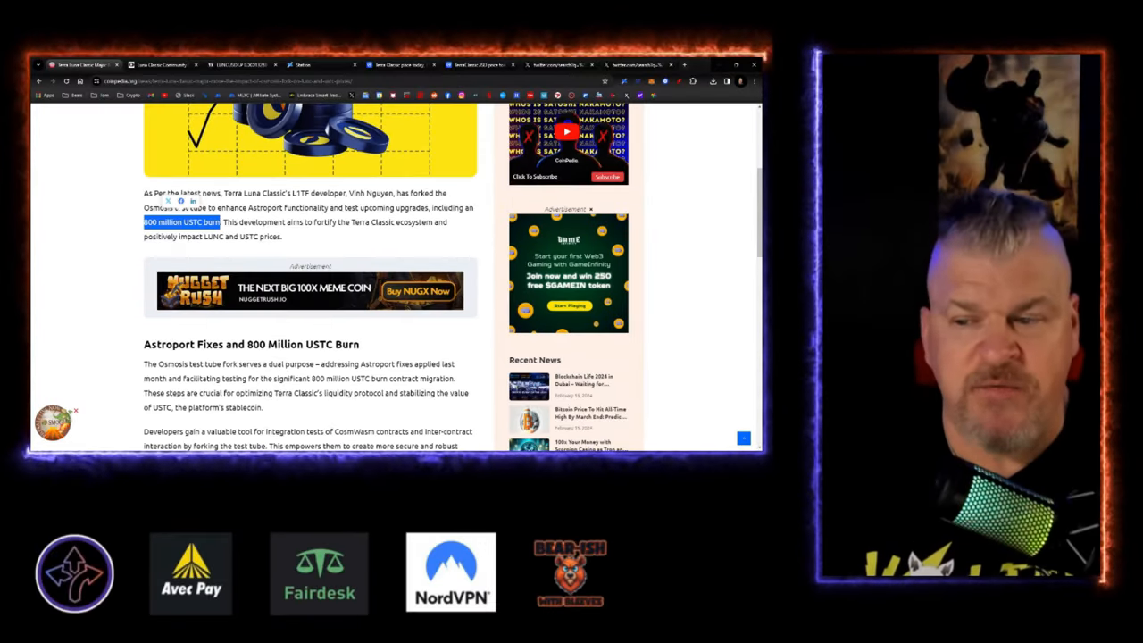
pyautogui.scroll(-3)
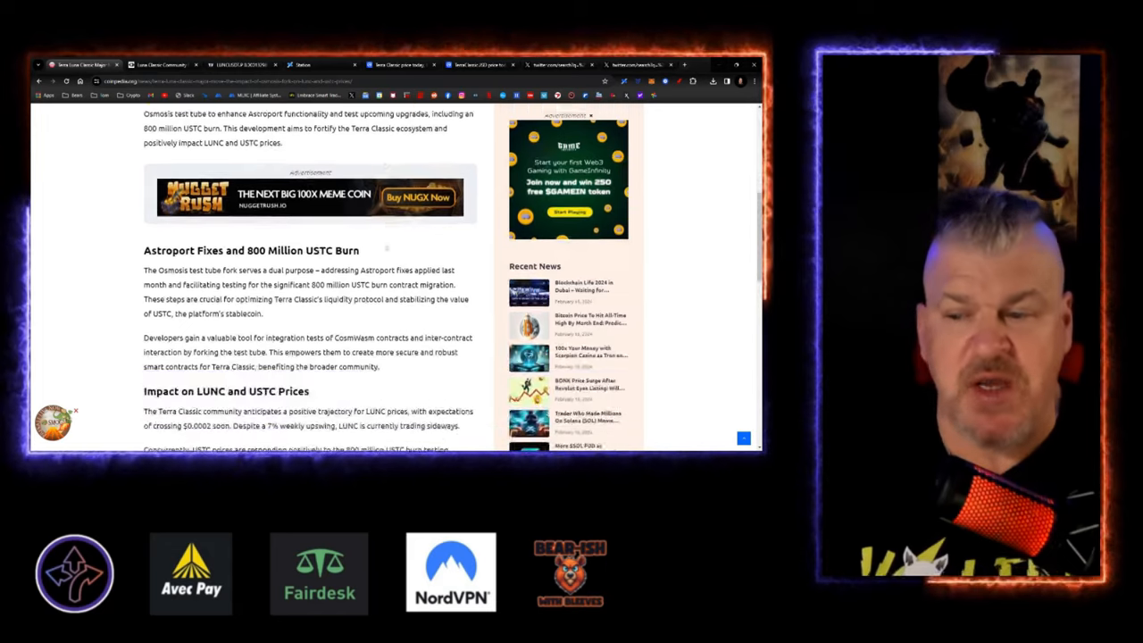
pyautogui.scroll(-3)
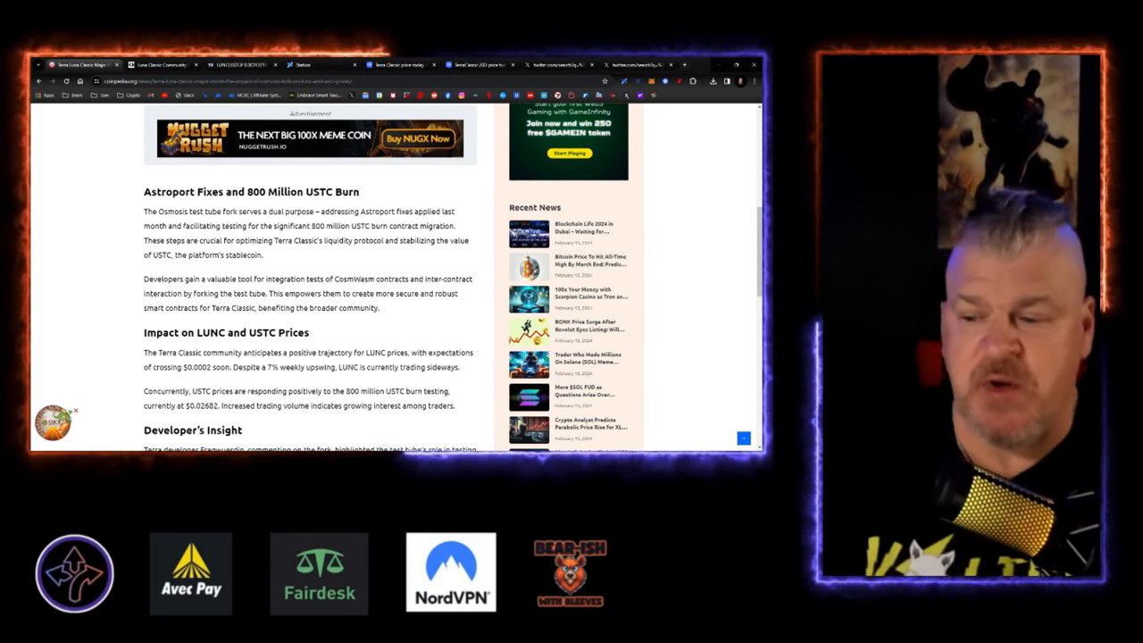
pyautogui.scroll(-3)
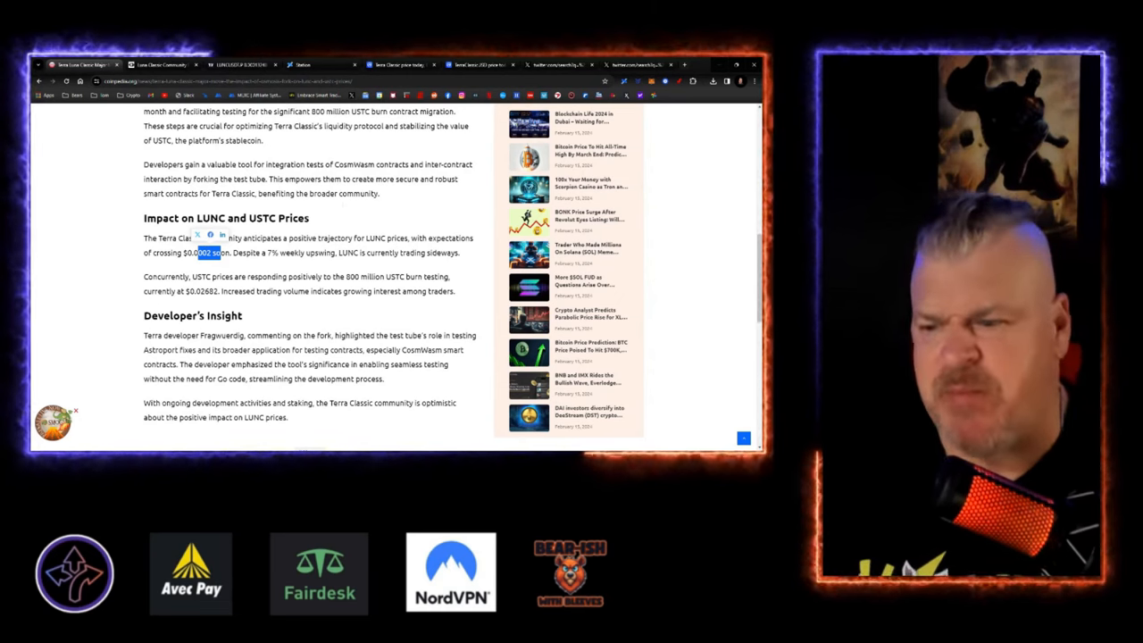
pyautogui.scroll(-3)
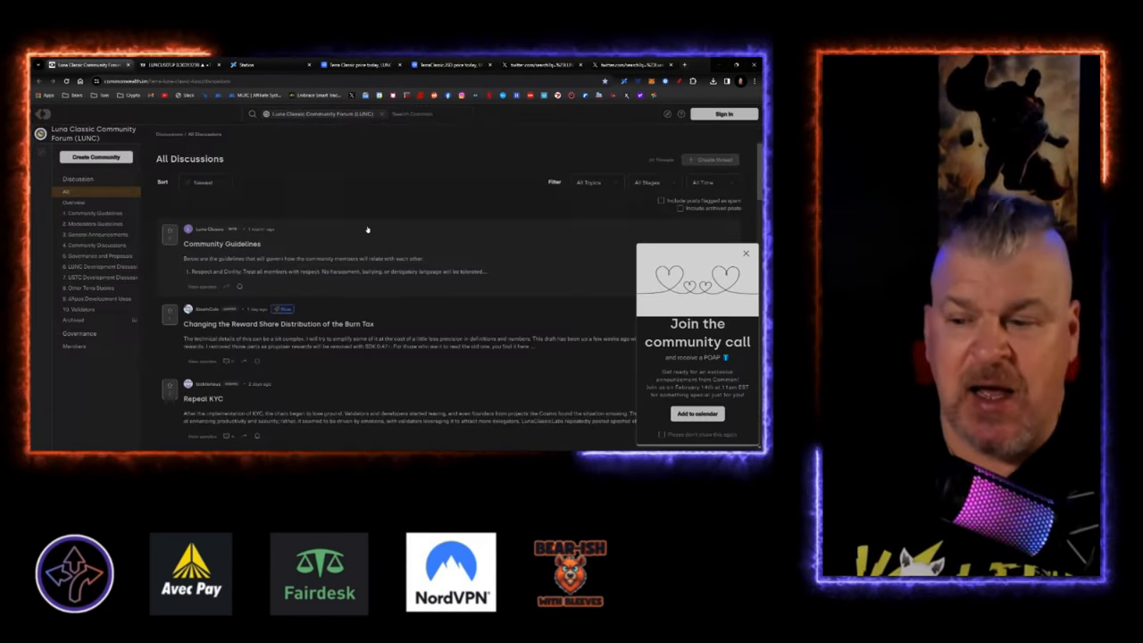
pyautogui.scroll(-3)
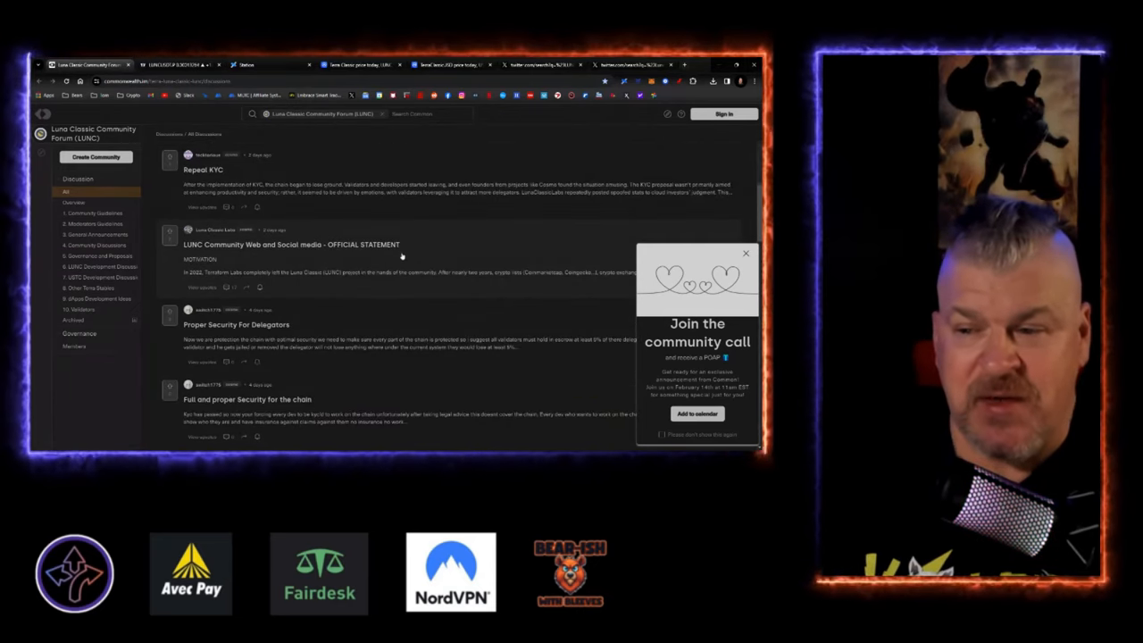
pyautogui.moveTo(392, 218)
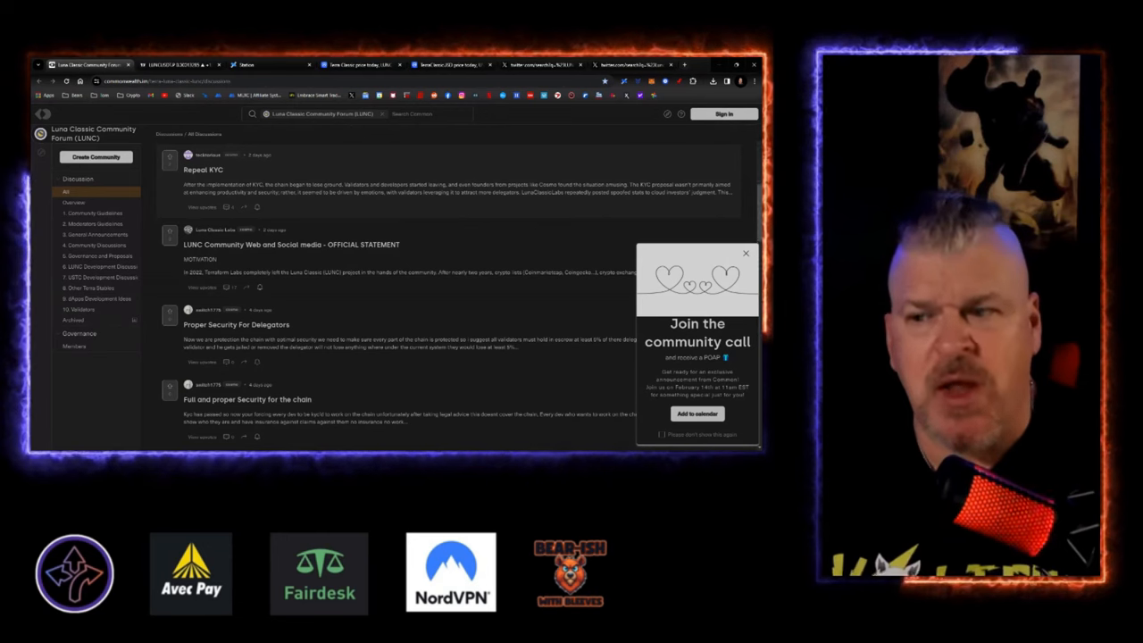
pyautogui.moveTo(311, 163)
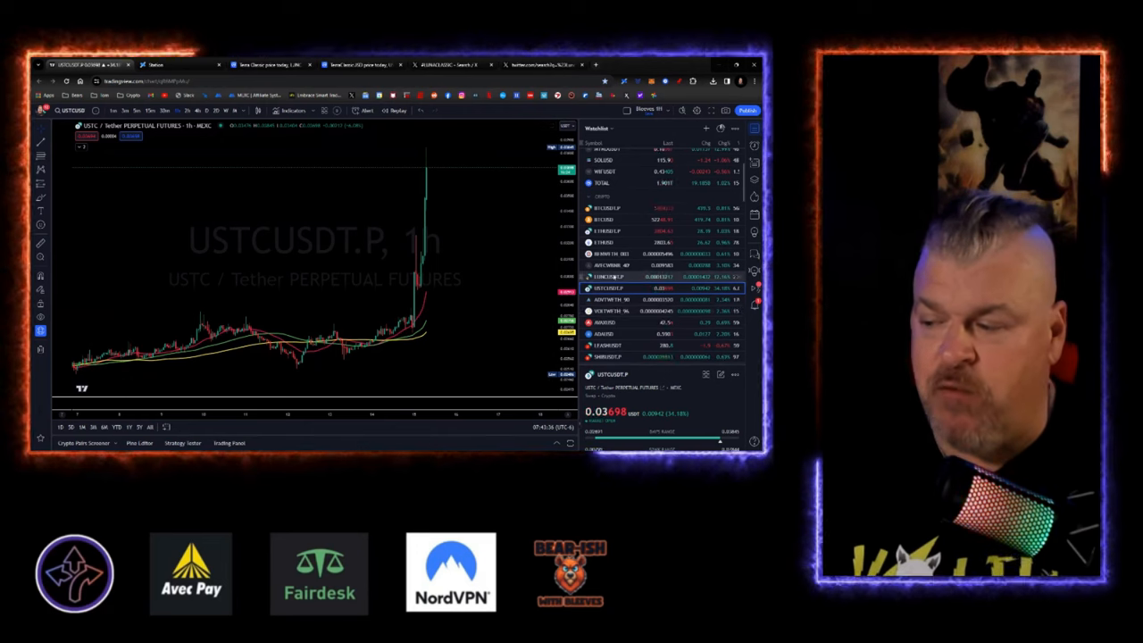
pyautogui.click(618, 276)
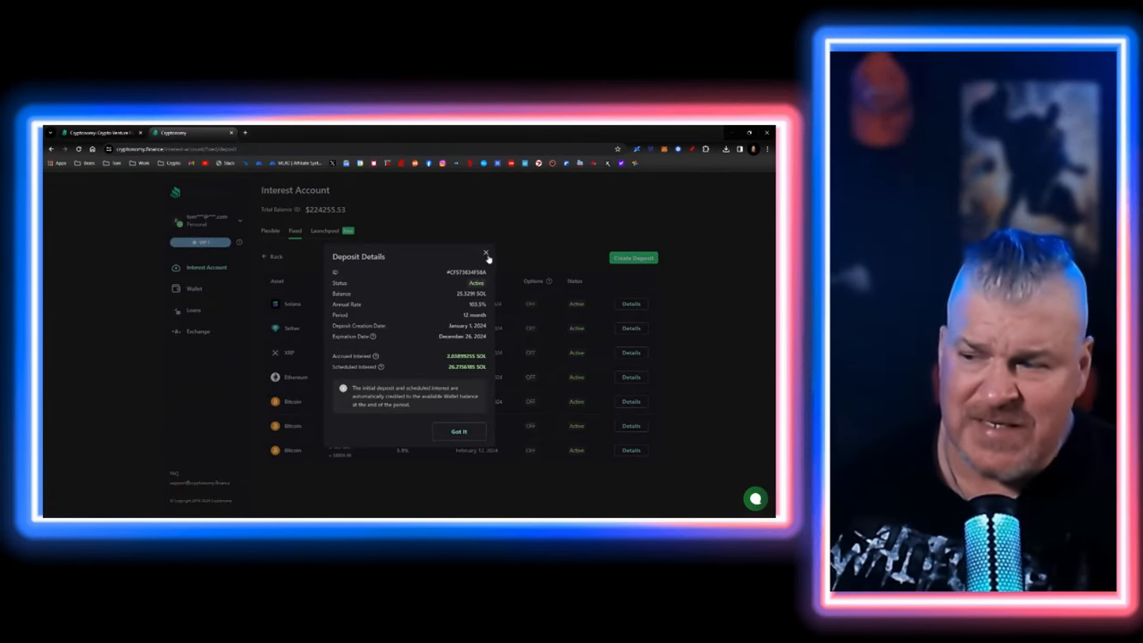
# Step: Close the Solana deposit details and review the Ethereum and both Bitcoin fixed deposits
pyautogui.click(631, 328)
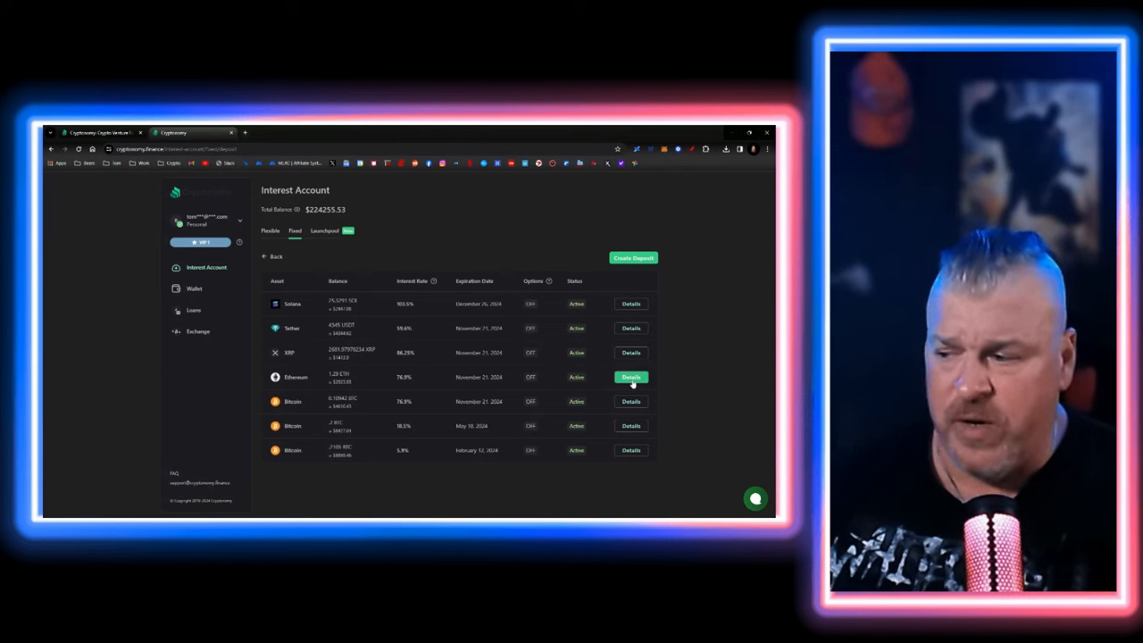
pyautogui.click(631, 376)
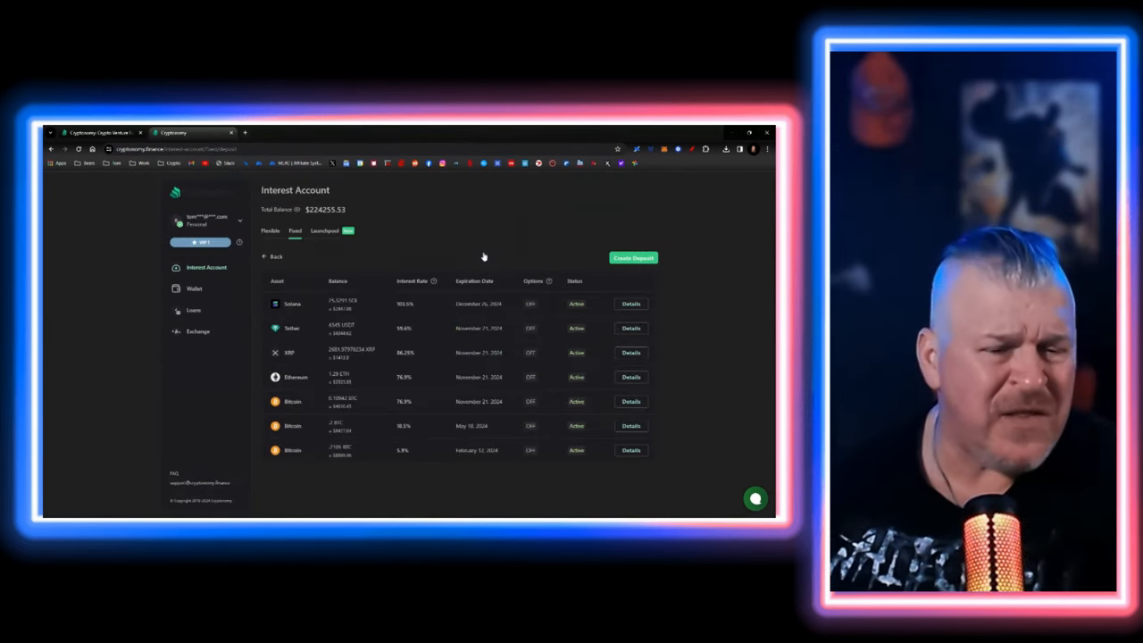
pyautogui.moveTo(631, 401)
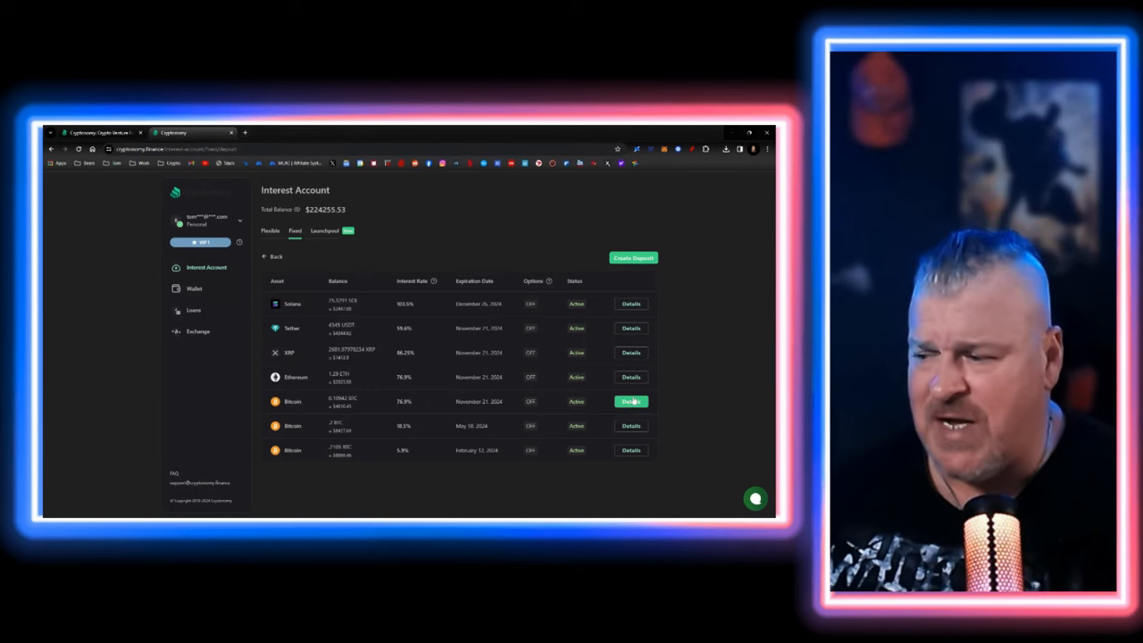
pyautogui.click(630, 401)
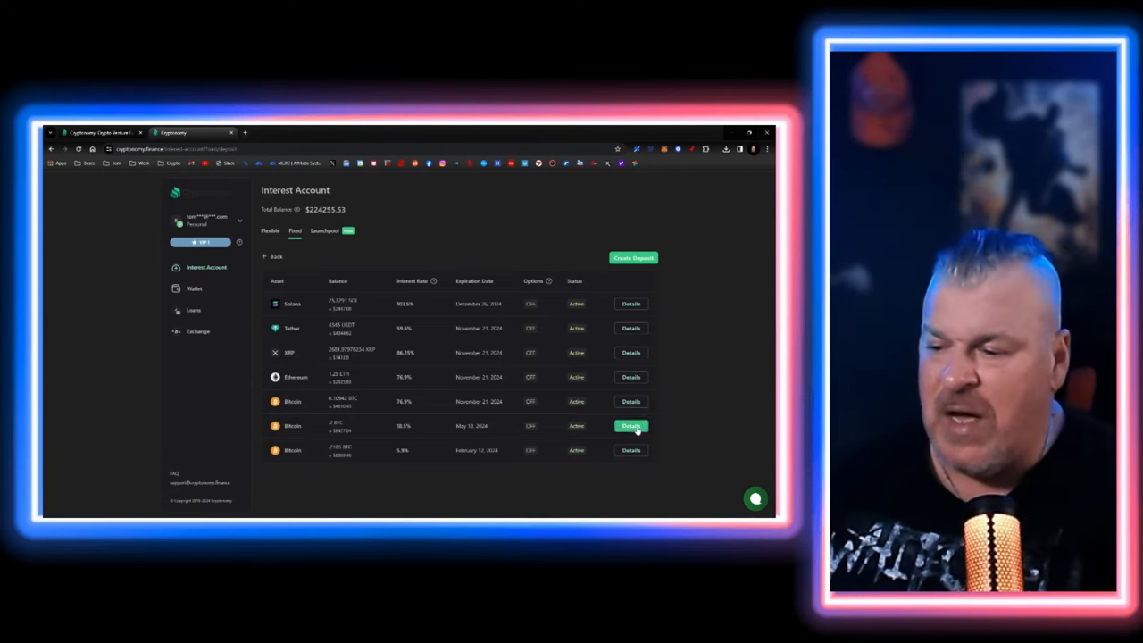
pyautogui.click(630, 426)
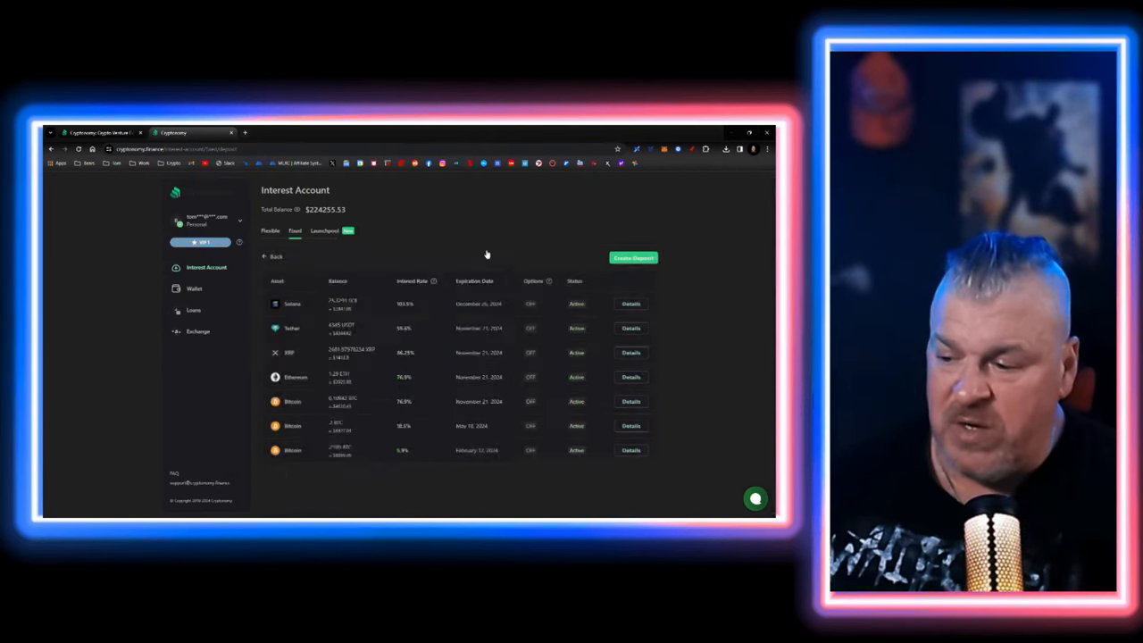
# Step: Show the launchpool contracts and view the xBronze BTC contract details
pyautogui.click(325, 230)
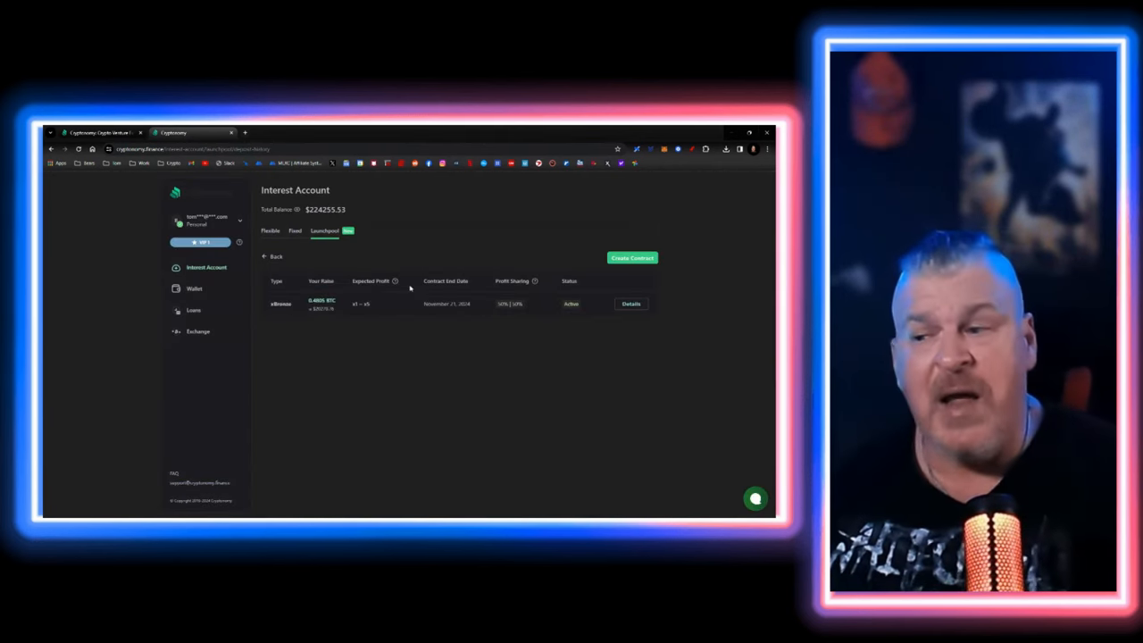
pyautogui.moveTo(433, 312)
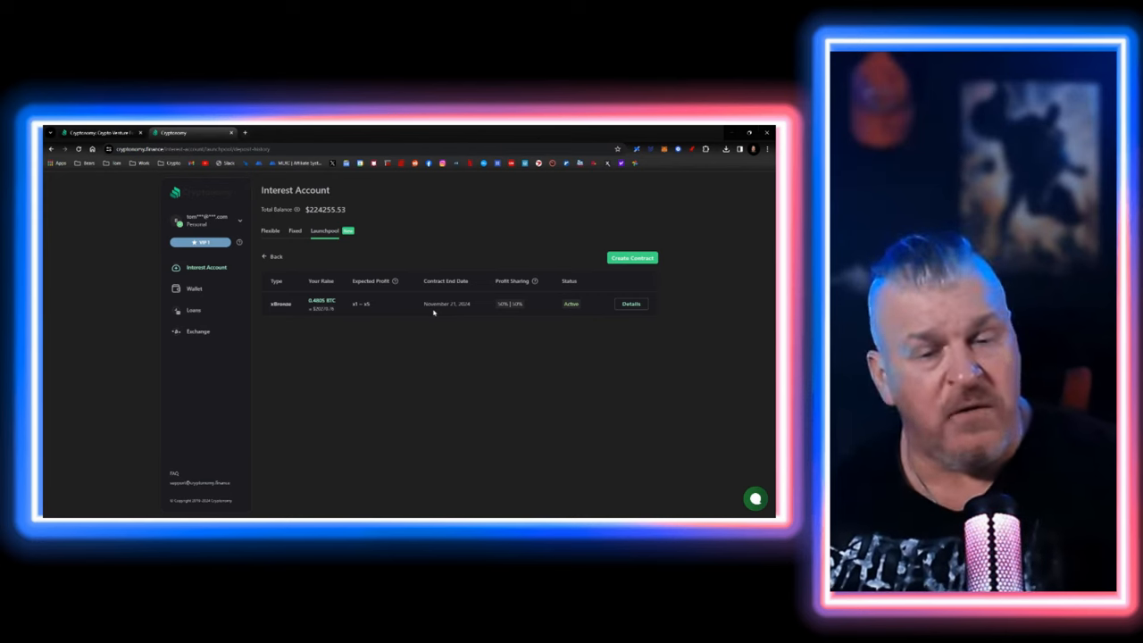
pyautogui.click(631, 304)
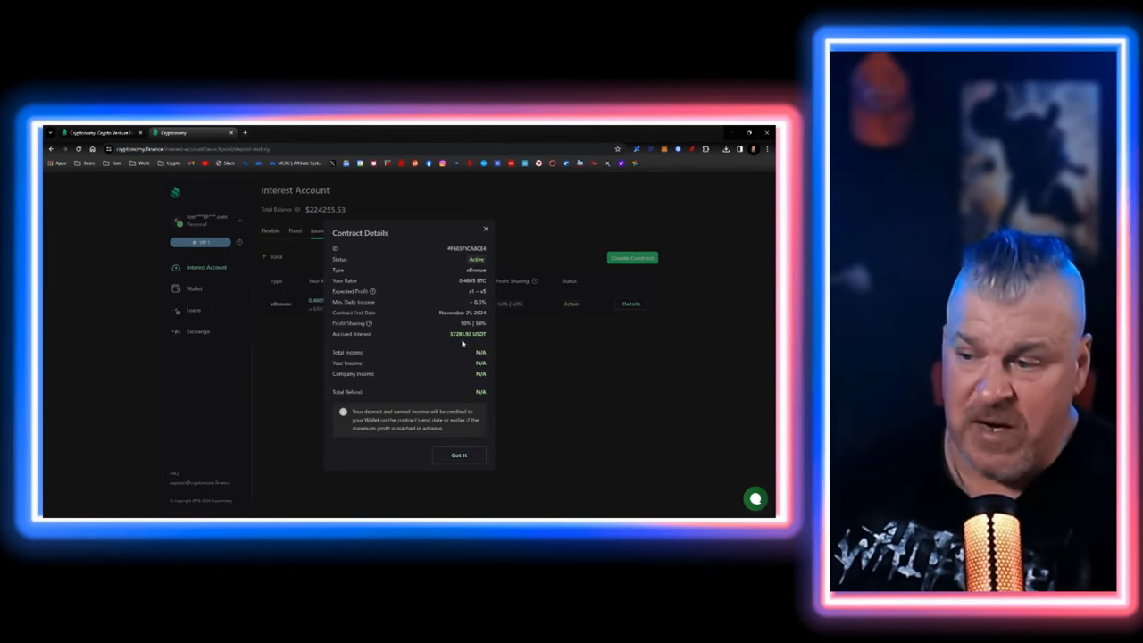